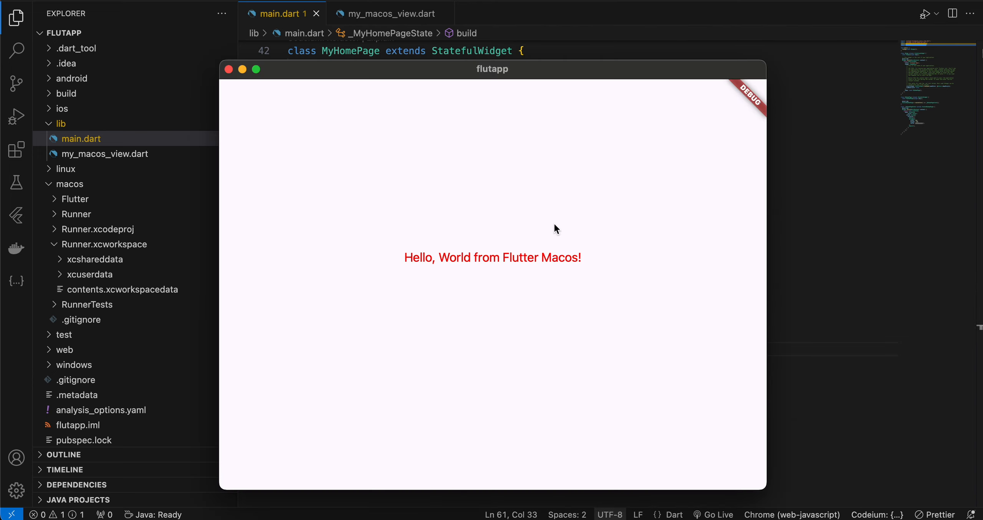
pyautogui.moveTo(488, 92)
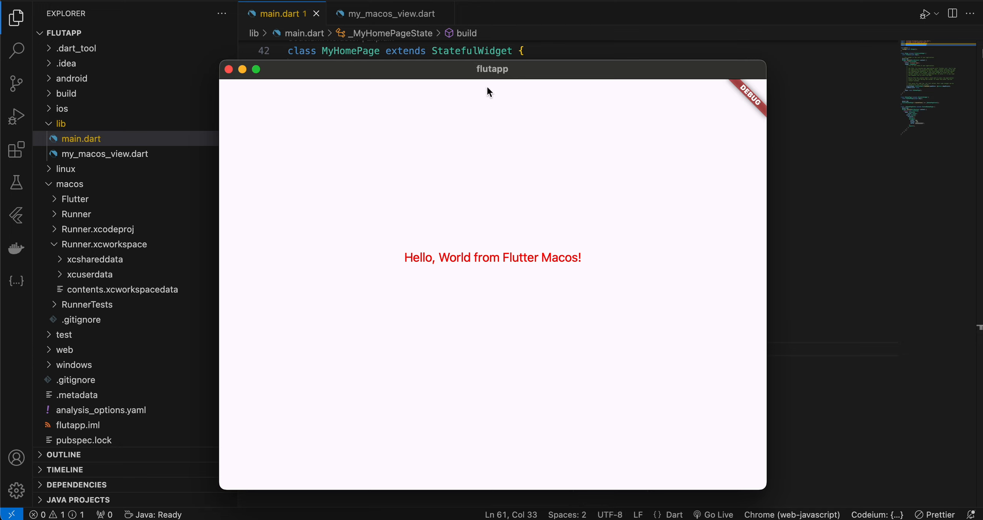
pyautogui.moveTo(553, 266)
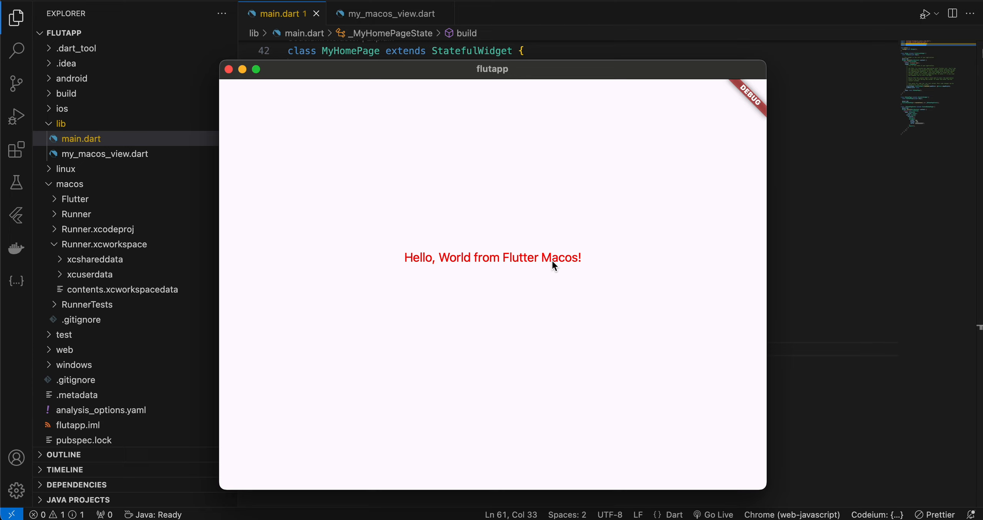
pyautogui.moveTo(573, 264)
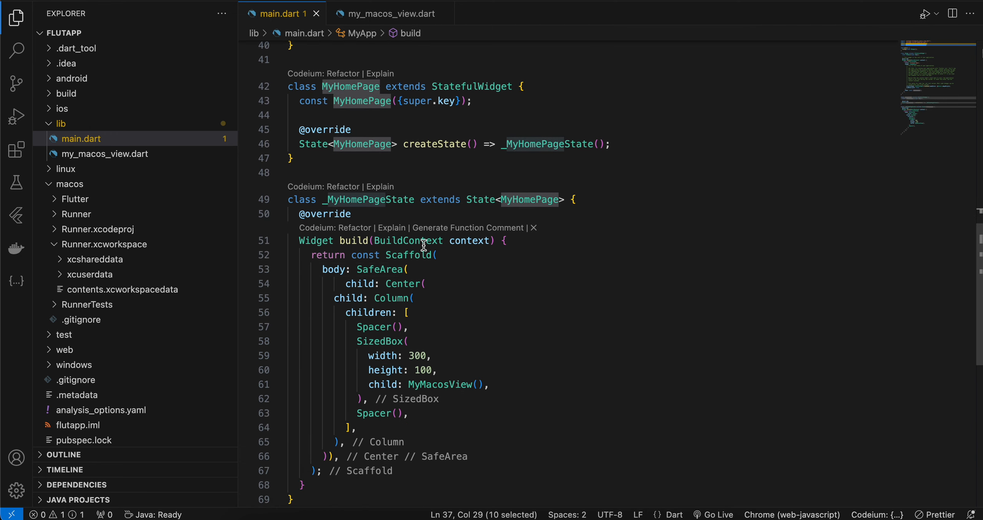
# Highlight the SafeArea, Spacer, MyMacosView and SizedBox widgets in main.dart's build method
pyautogui.click(414, 253)
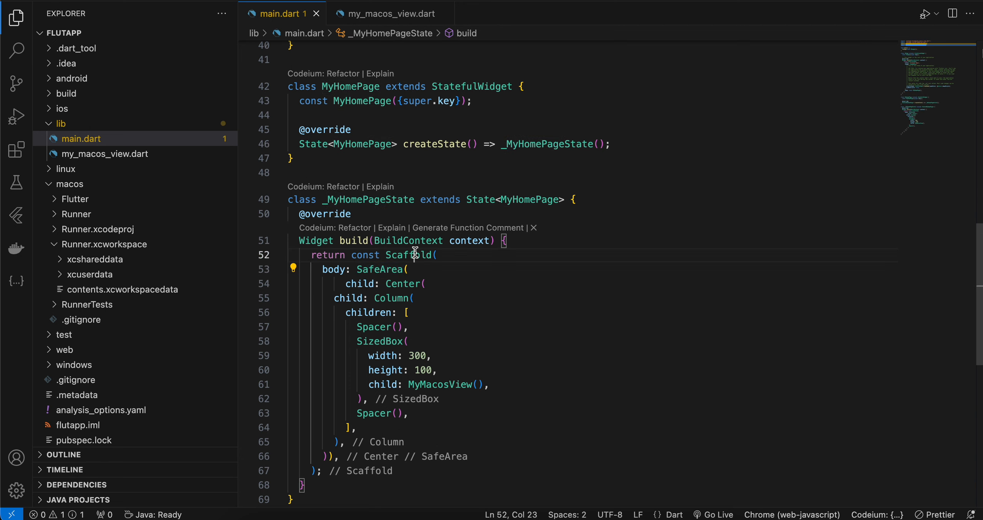
pyautogui.doubleClick(379, 269)
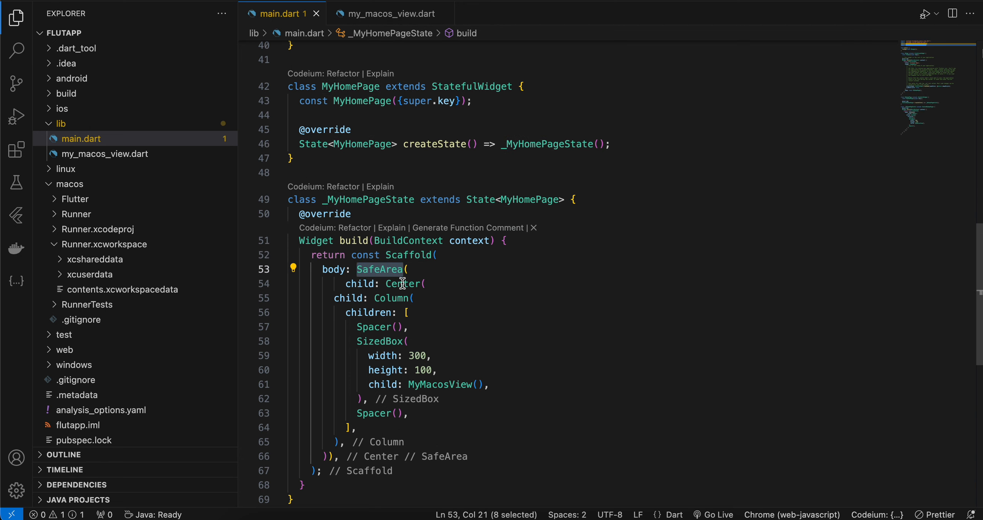
pyautogui.doubleClick(390, 298)
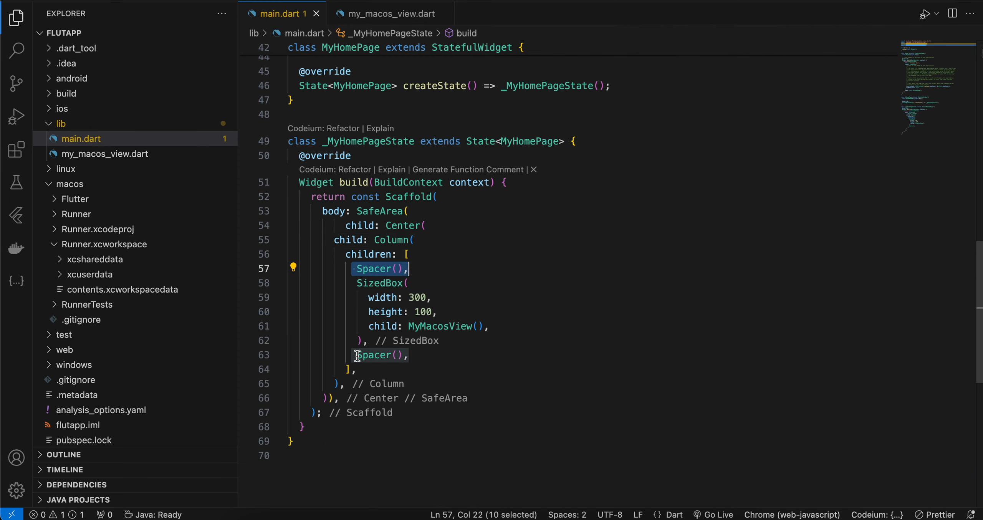
pyautogui.doubleClick(440, 326)
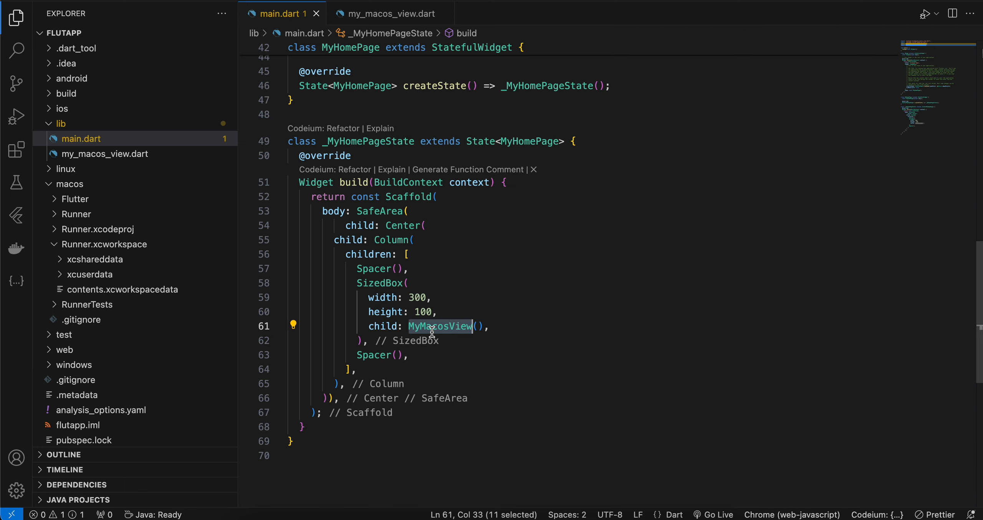
pyautogui.moveTo(445, 323)
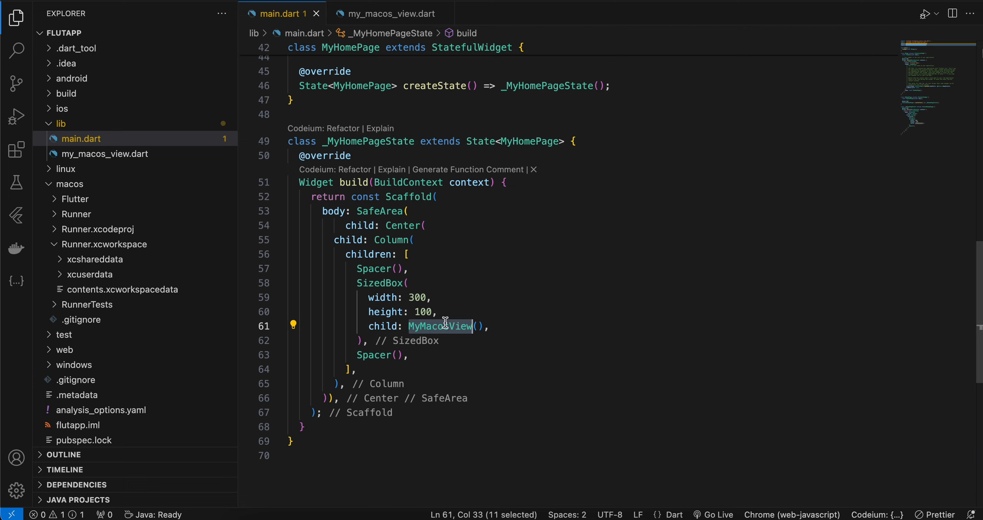
pyautogui.doubleClick(380, 283)
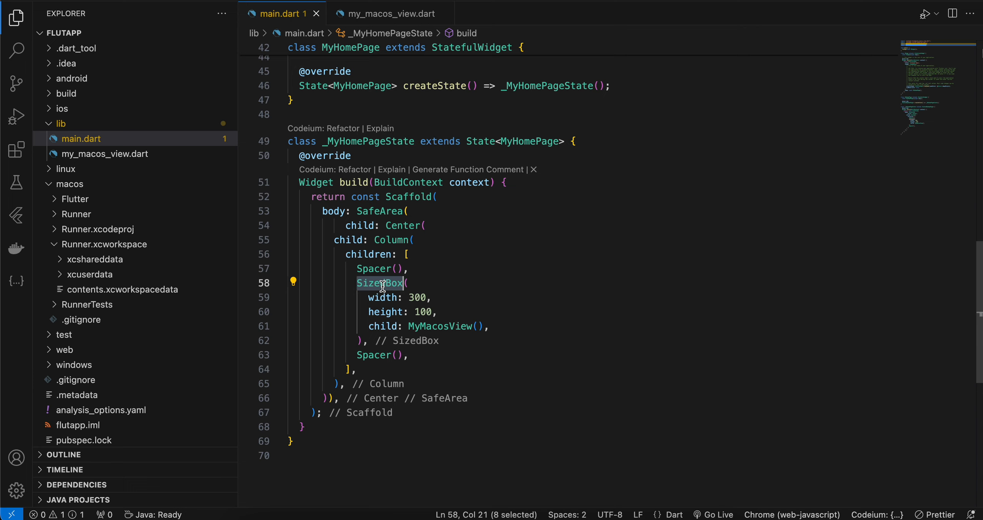
pyautogui.moveTo(409, 307)
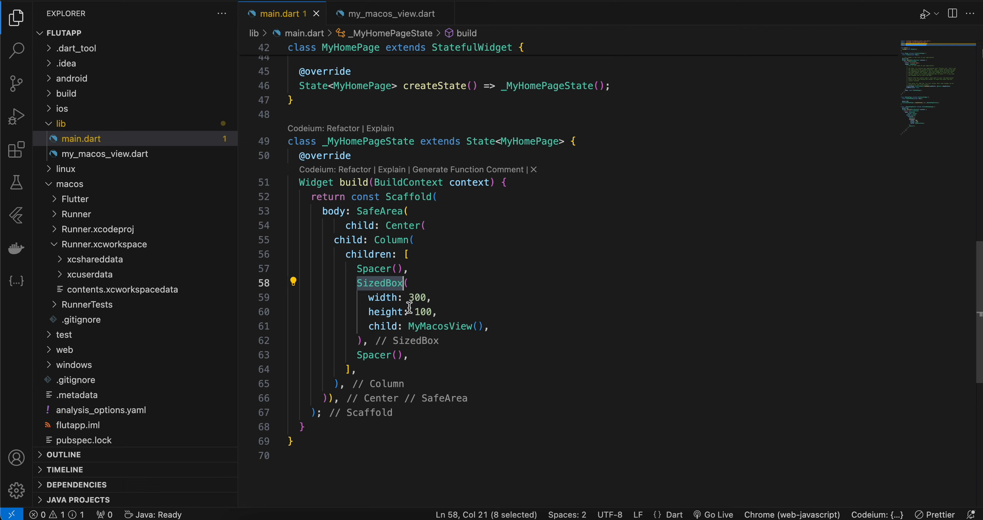
pyautogui.moveTo(448, 326)
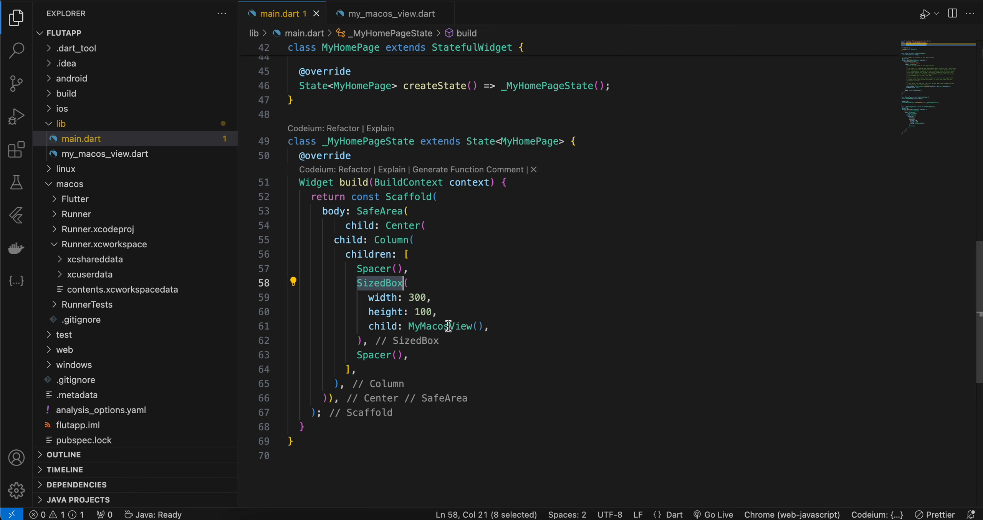
pyautogui.moveTo(390, 13)
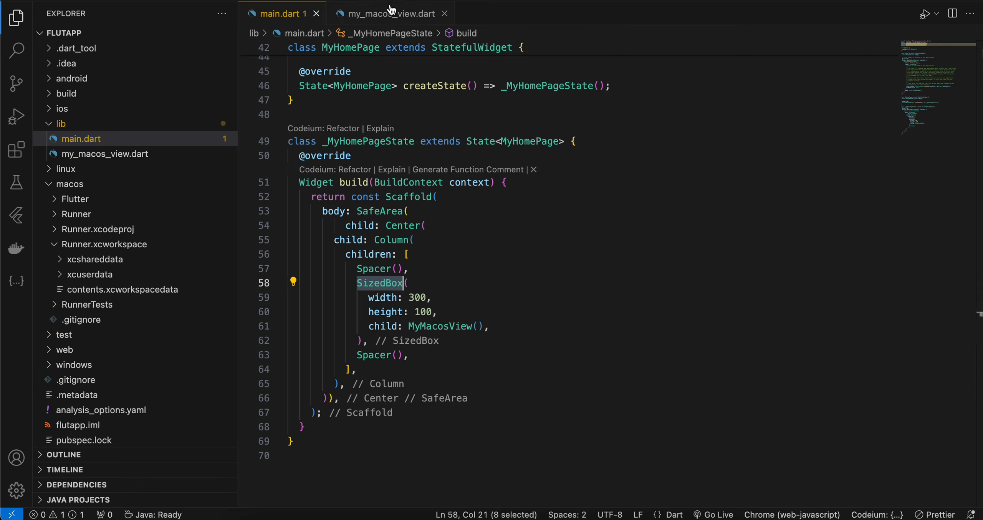
# Bring up my_macos_view.dart and select Platform.isMacOS in MyMacosView's build method
pyautogui.click(389, 13)
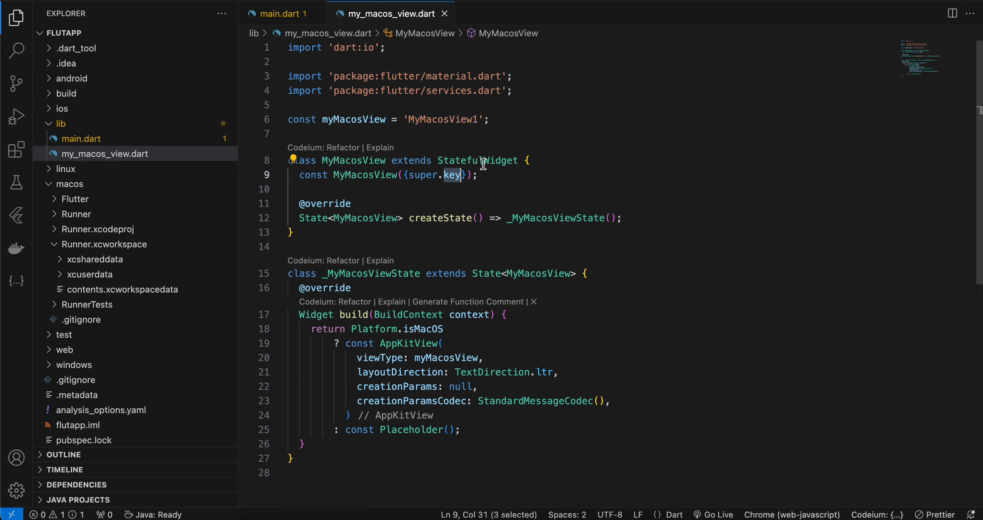
pyautogui.click(281, 14)
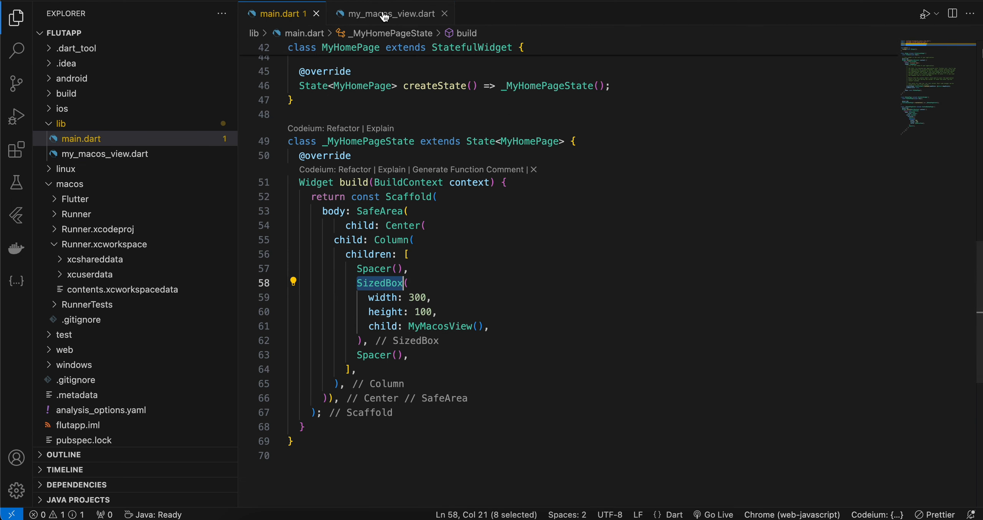
pyautogui.click(388, 13)
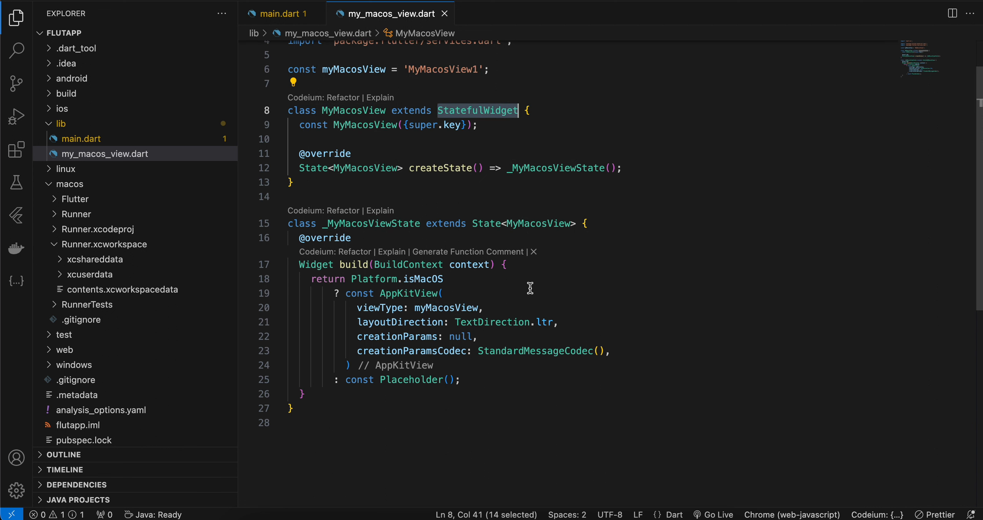
pyautogui.moveTo(485, 122)
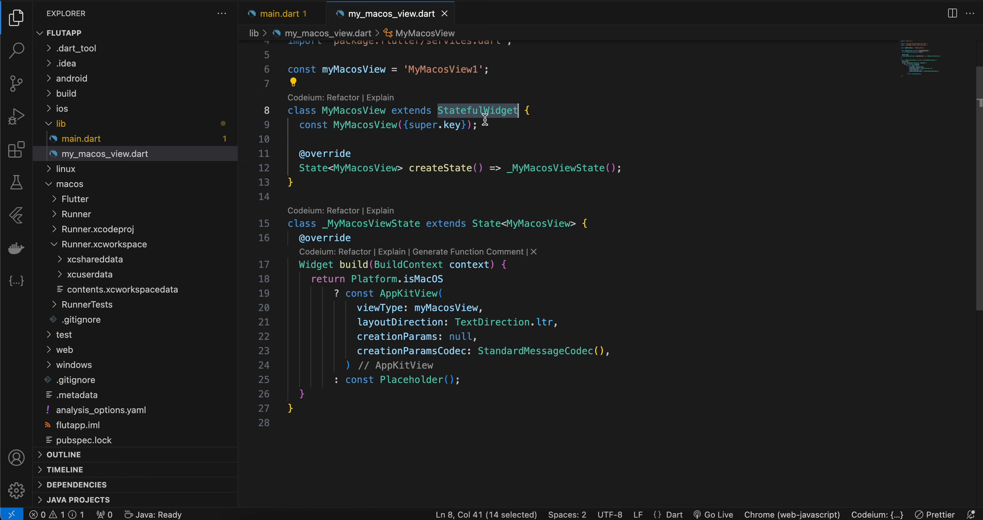
pyautogui.moveTo(351, 276)
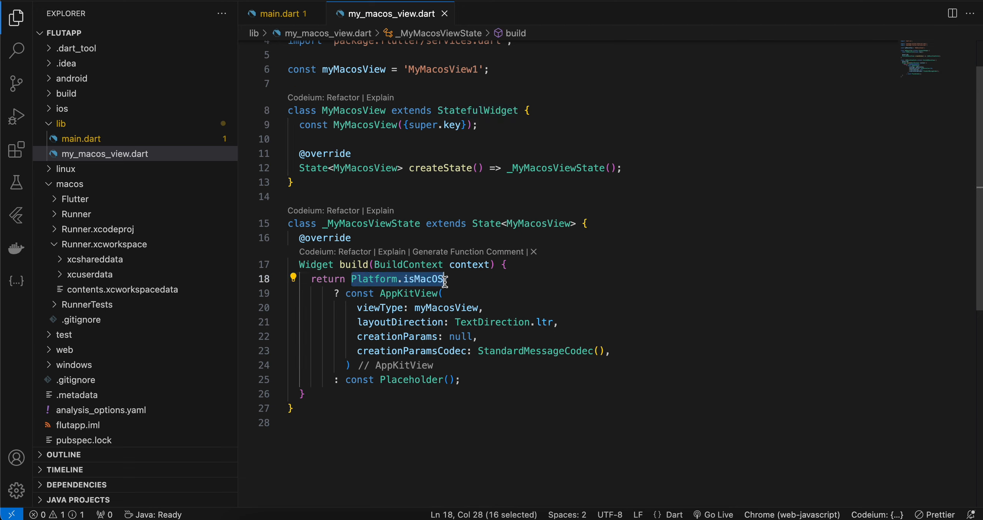
pyautogui.doubleClick(408, 293)
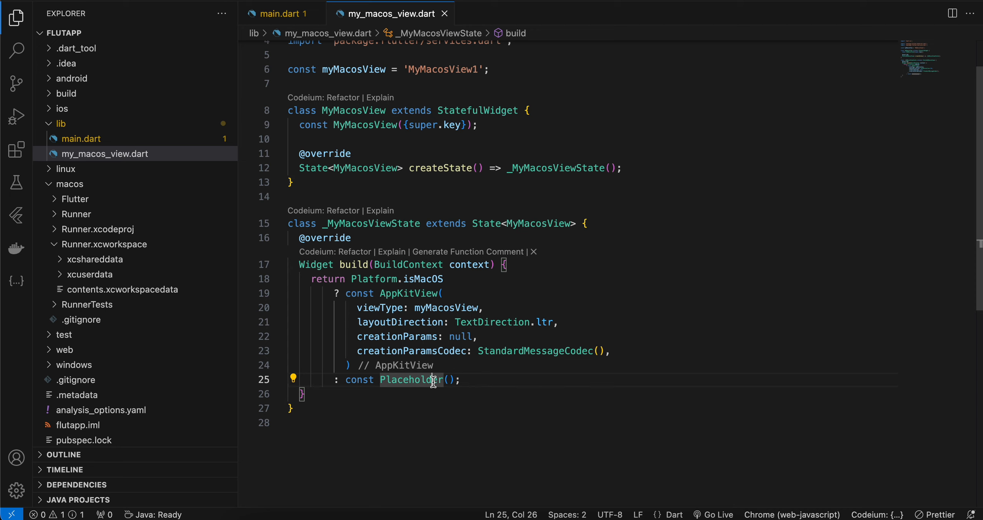
pyautogui.doubleClick(379, 307)
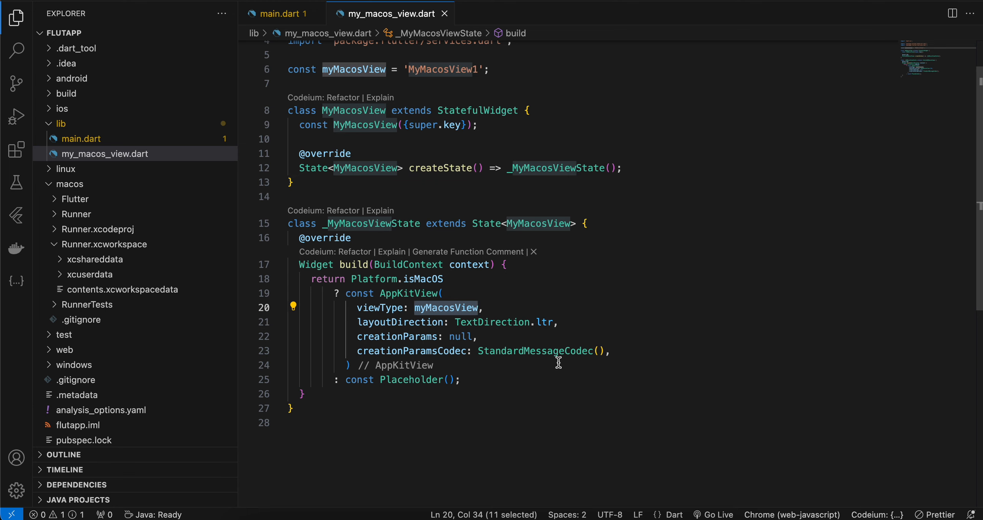
pyautogui.doubleClick(399, 322)
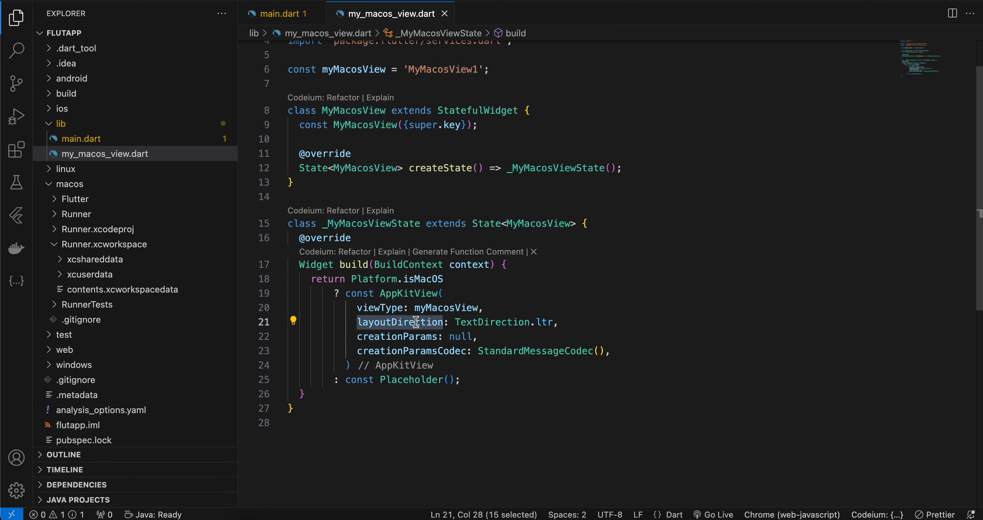
pyautogui.doubleClick(397, 336)
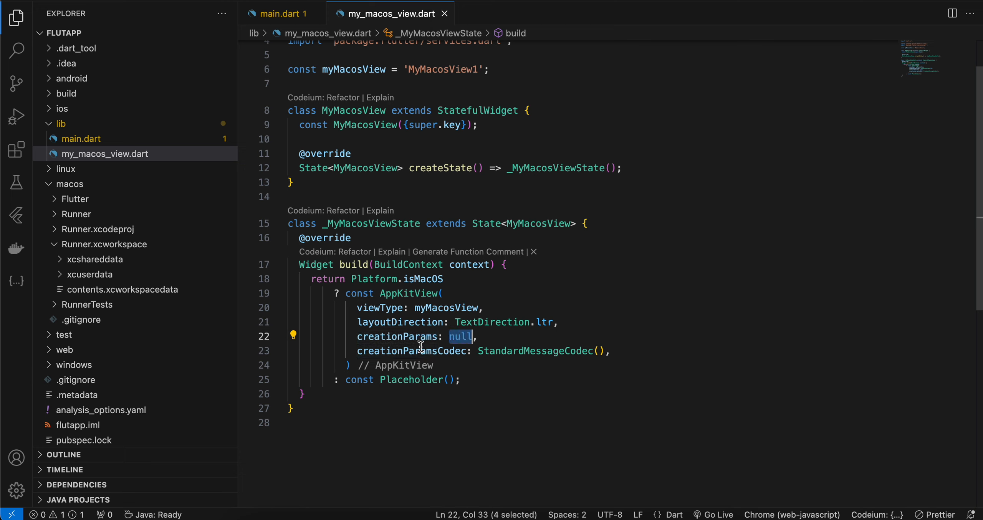
pyautogui.doubleClick(534, 351)
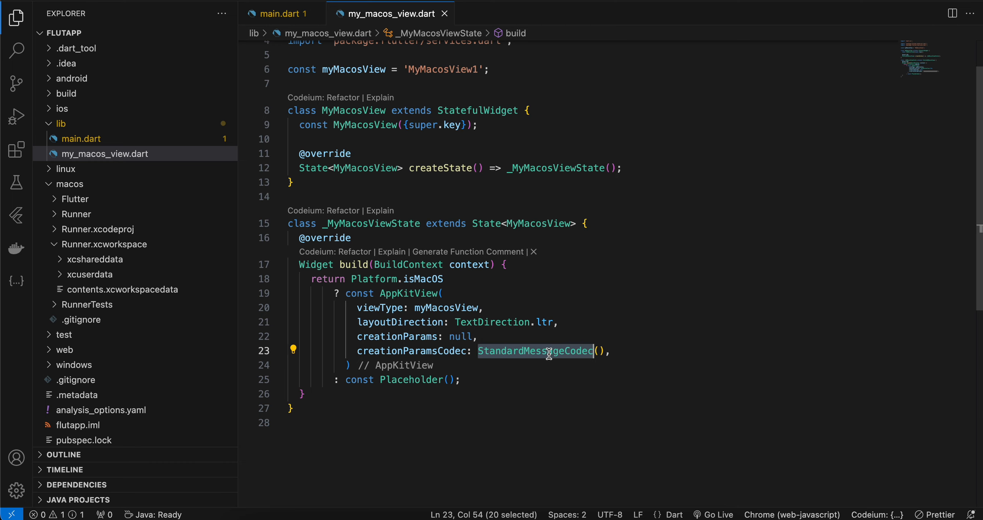
pyautogui.moveTo(149, 121)
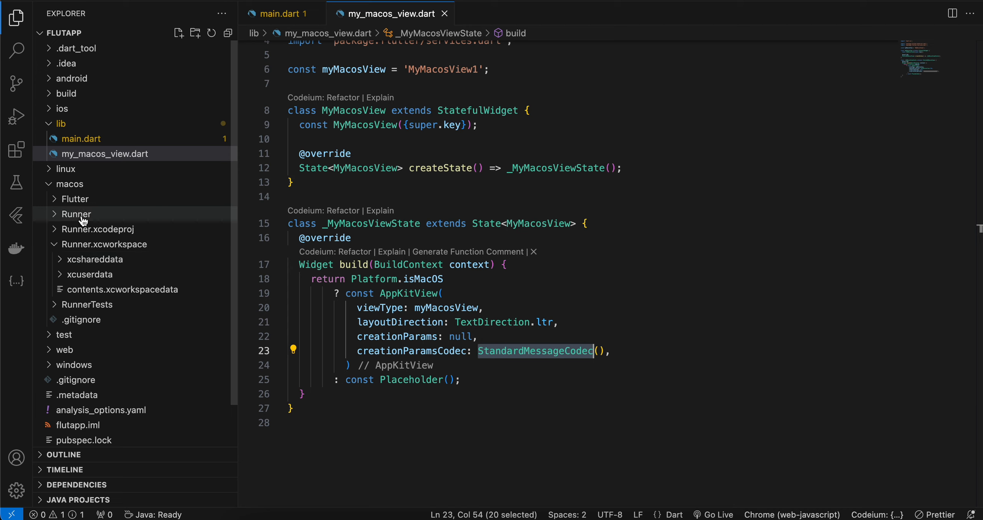
pyautogui.moveTo(595, 315)
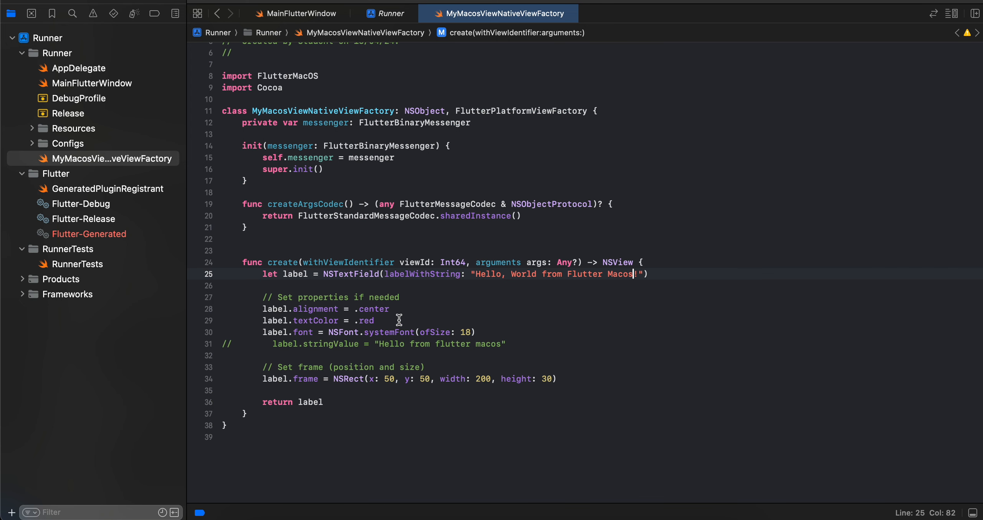
pyautogui.moveTo(306, 15)
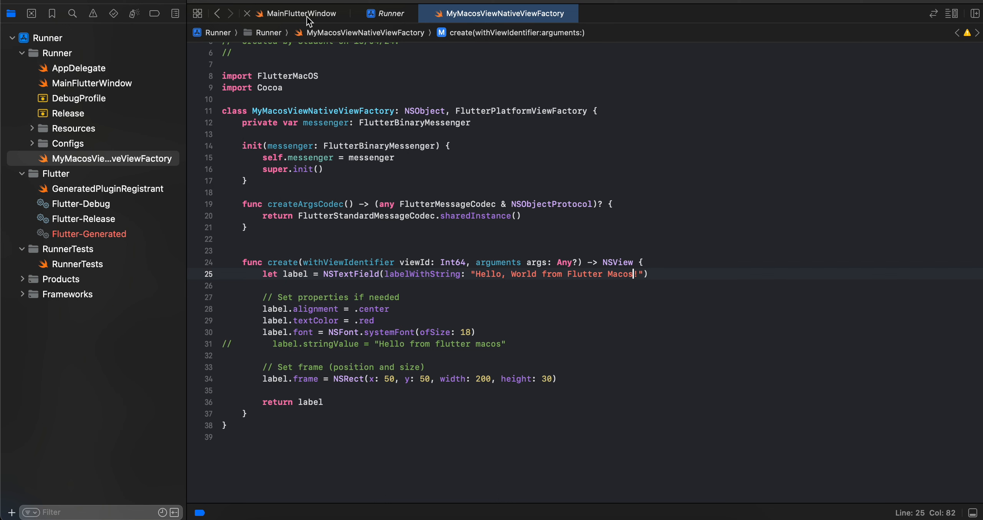
# Show MainFlutterWindow and select the MyMacosView1 view id and MyMacosViewNativeViewFactory name
pyautogui.click(299, 13)
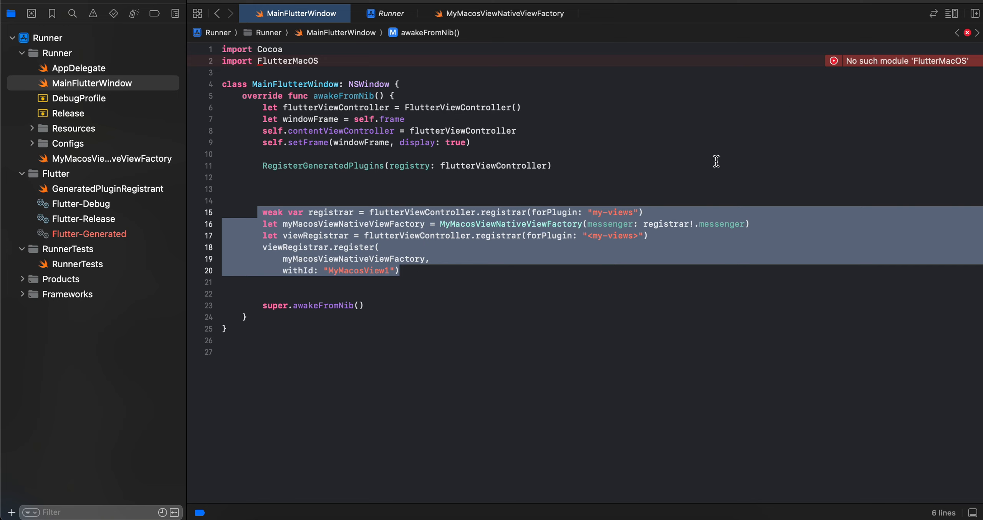
pyautogui.moveTo(375, 276)
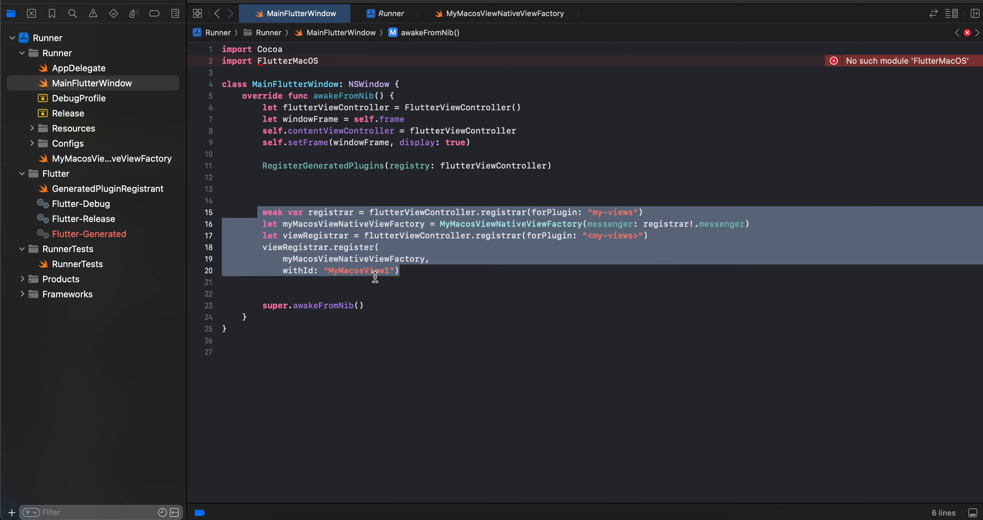
pyautogui.doubleClick(358, 270)
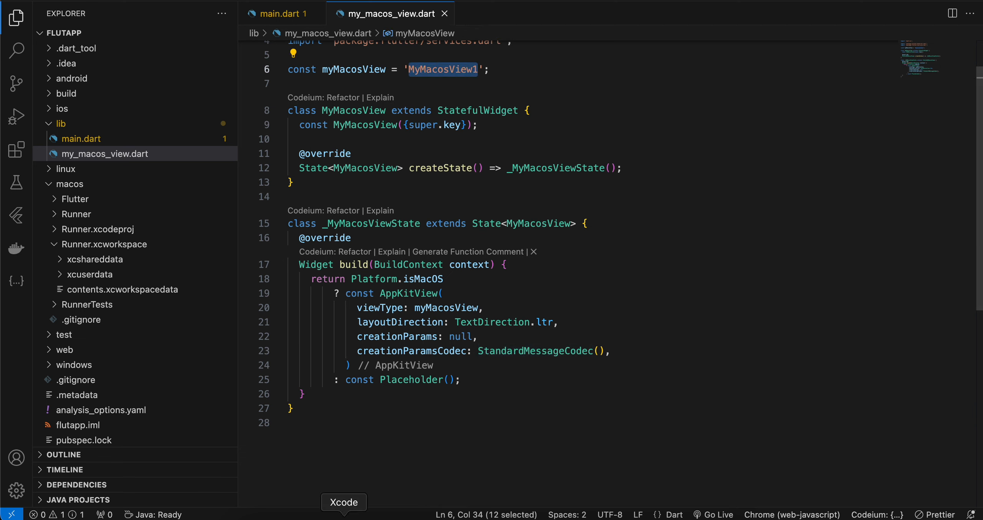
pyautogui.click(343, 502)
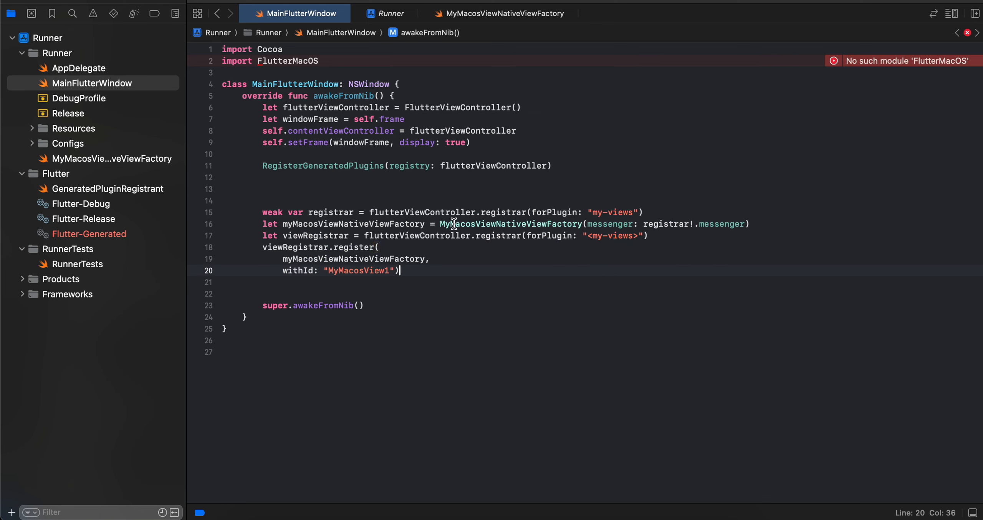
pyautogui.doubleClick(357, 271)
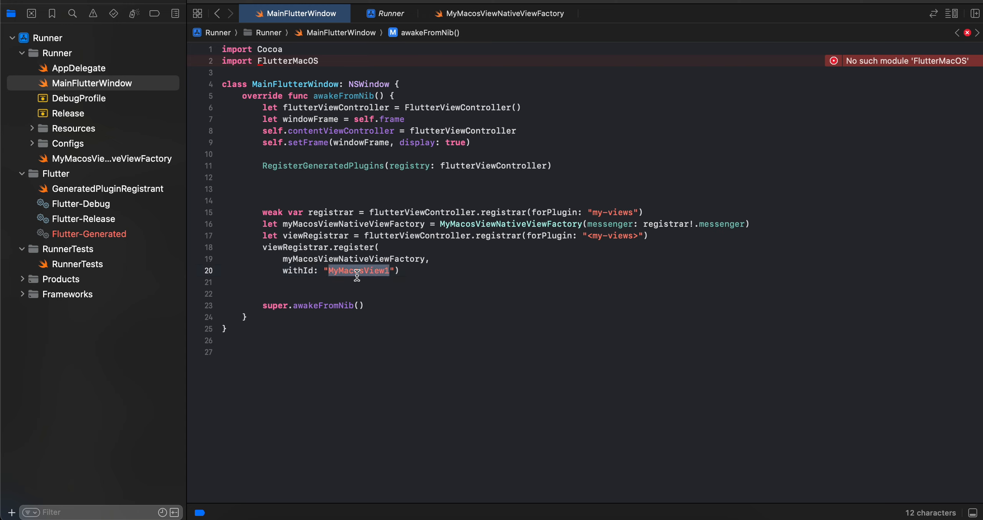
pyautogui.doubleClick(509, 224)
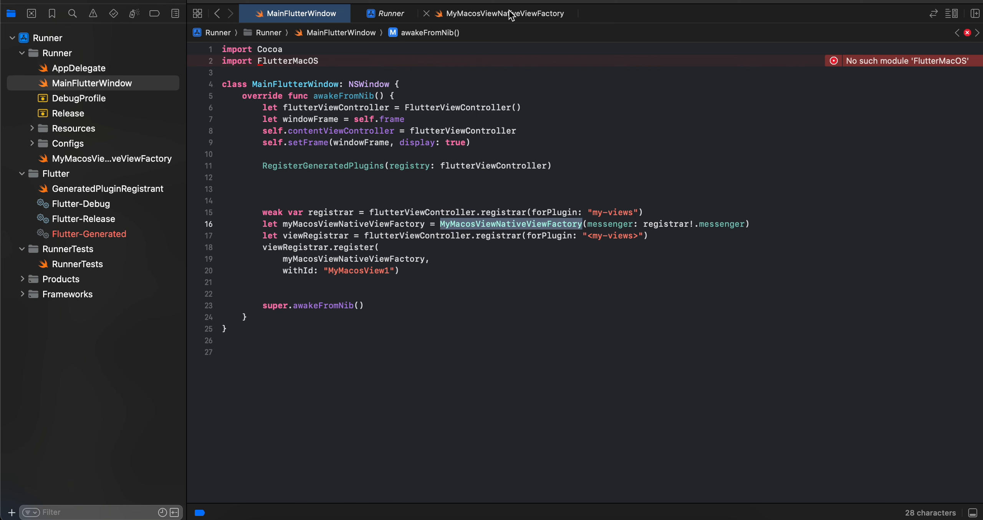
# Show the factory source and select its class name, messenger property and initializer
pyautogui.click(501, 13)
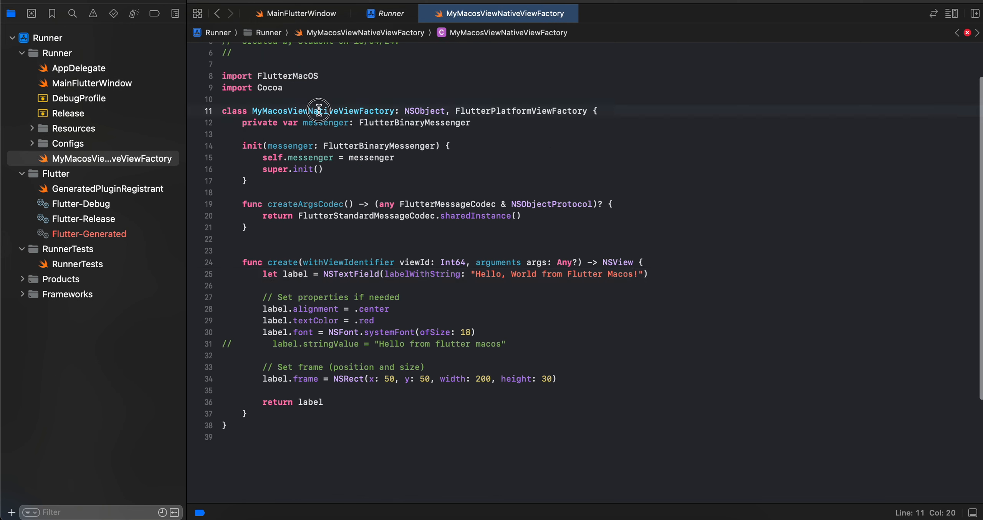
pyautogui.doubleClick(318, 111)
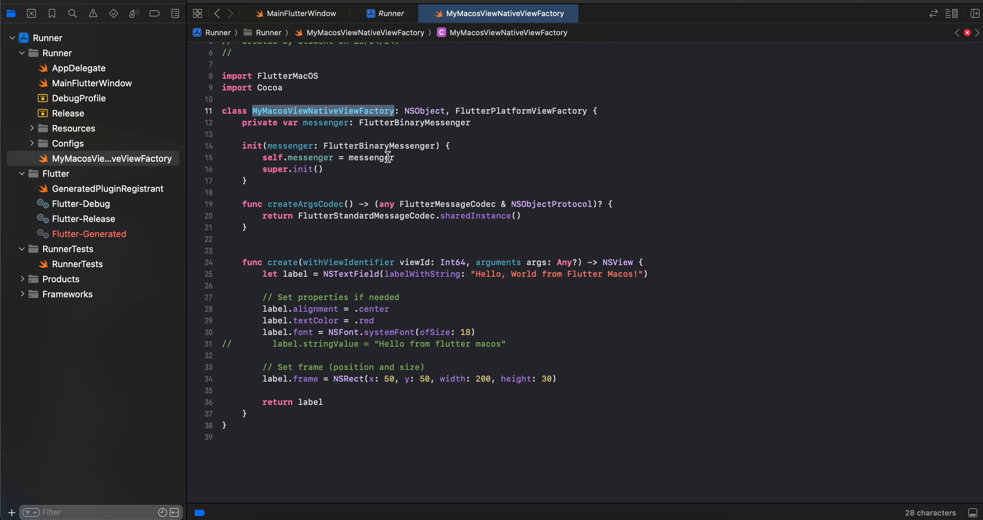
pyautogui.moveTo(412, 109)
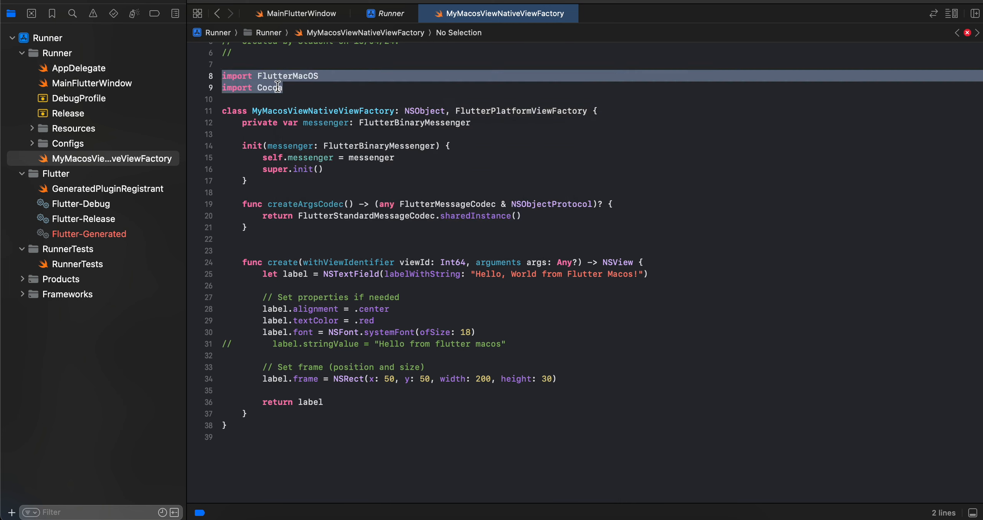
pyautogui.click(233, 122)
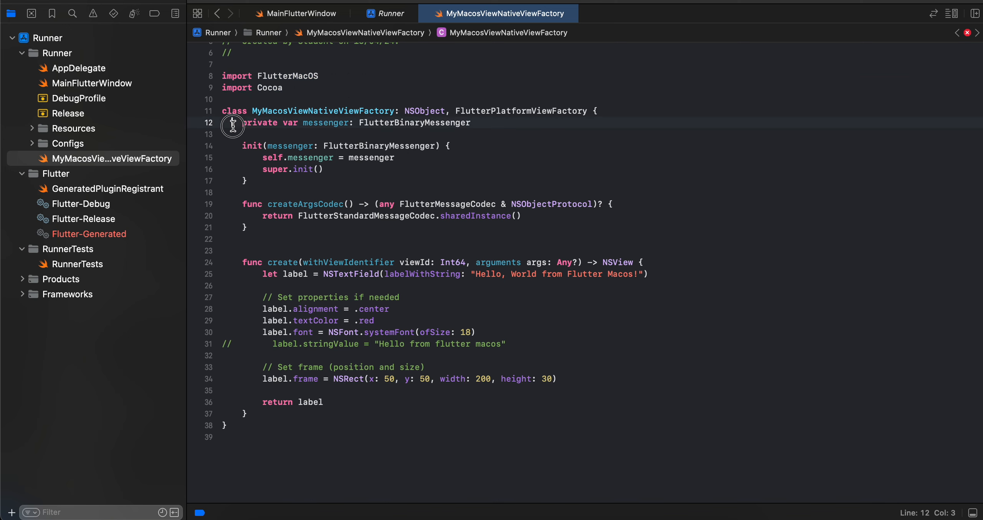
pyautogui.moveTo(233, 122); pyautogui.dragTo(269, 181)
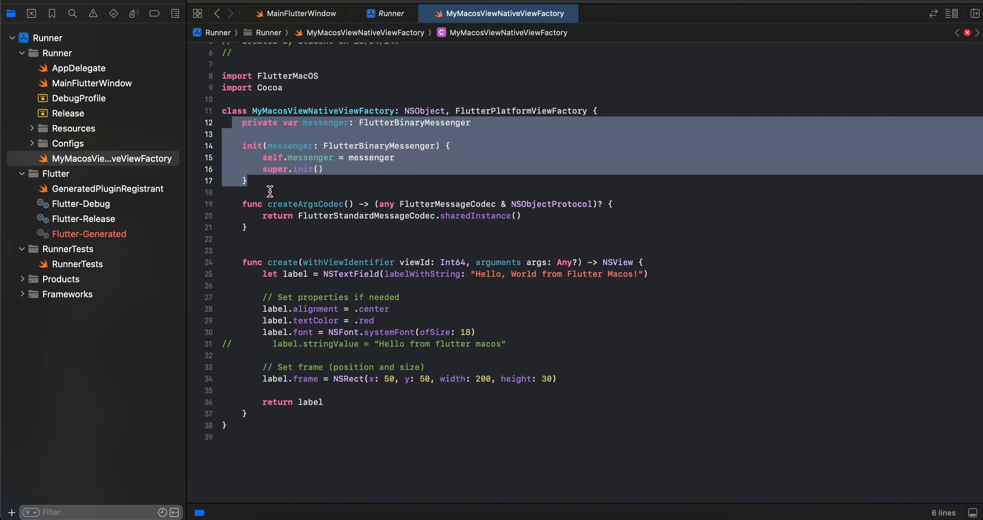
pyautogui.moveTo(236, 203)
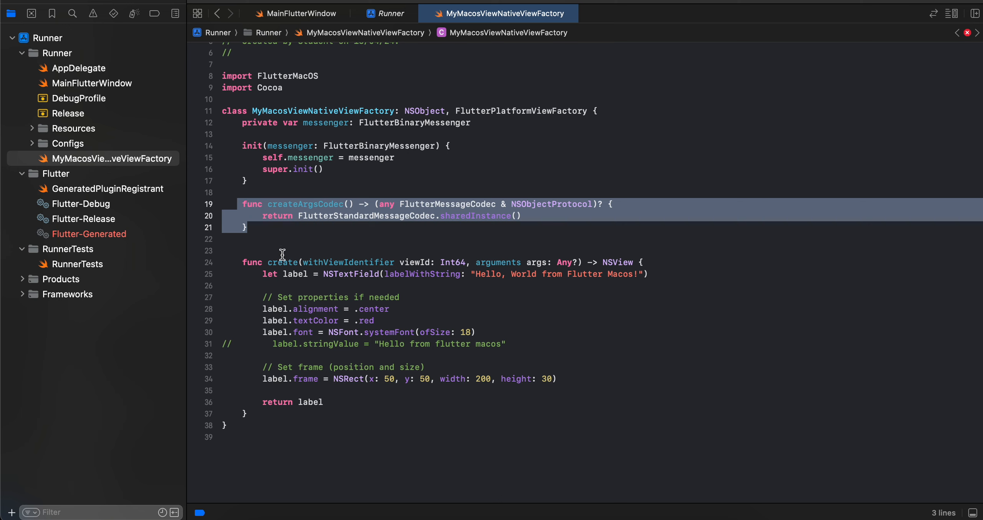
# Select the create(withViewIdentifier:) function and the NSTextField label it returns
pyautogui.doubleClick(283, 261)
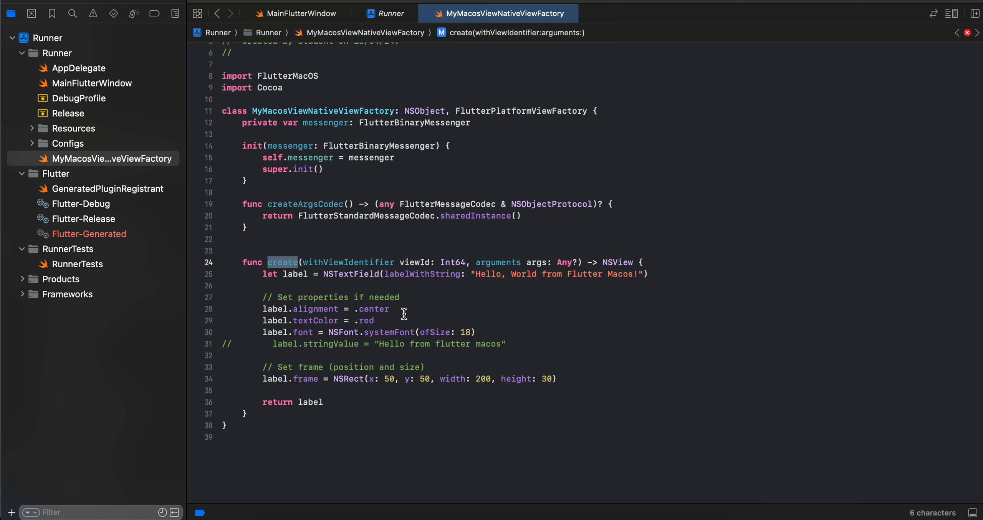
pyautogui.doubleClick(618, 263)
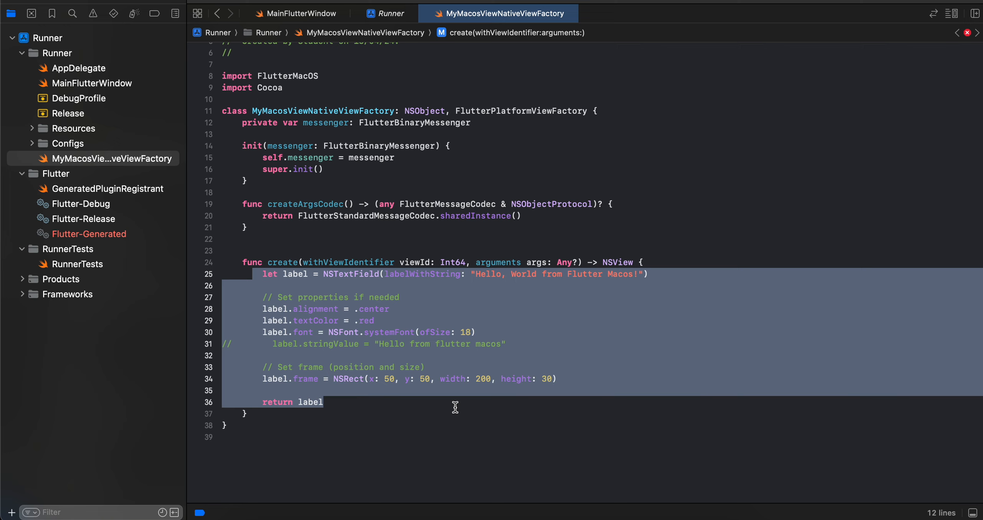
pyautogui.moveTo(347, 290)
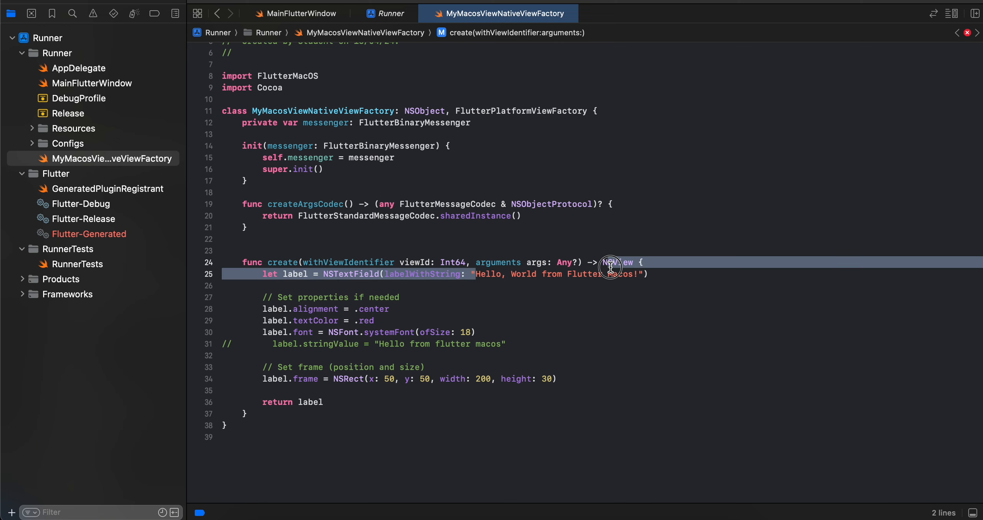
pyautogui.doubleClick(558, 275)
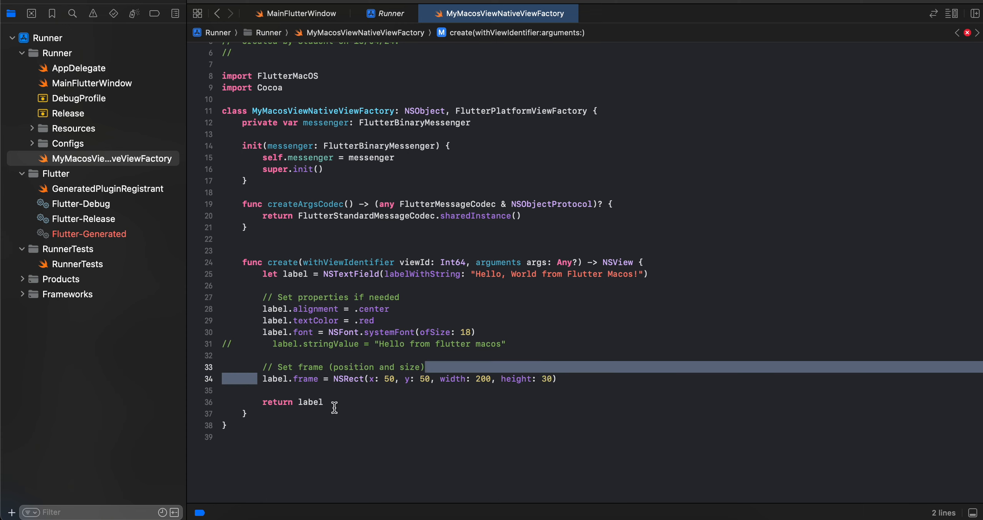
pyautogui.doubleClick(310, 401)
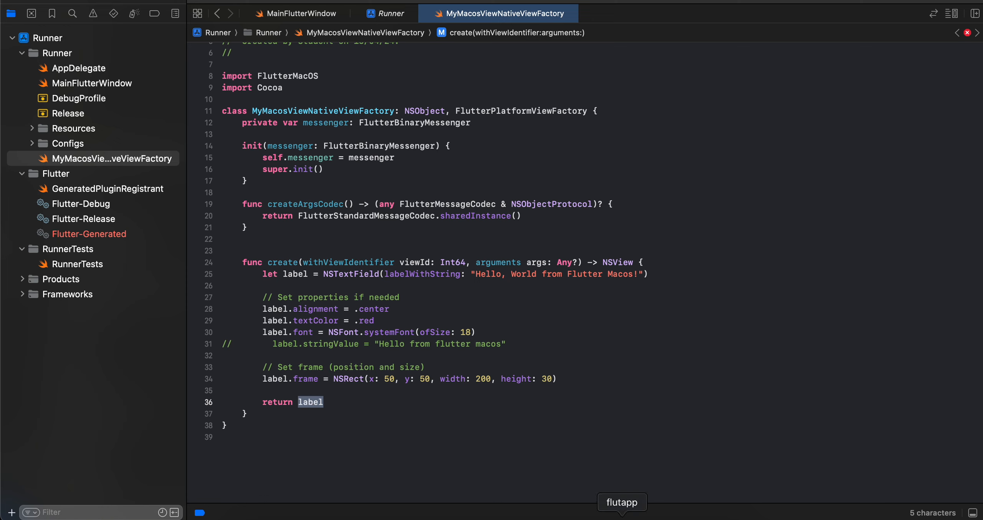
pyautogui.moveTo(628, 474)
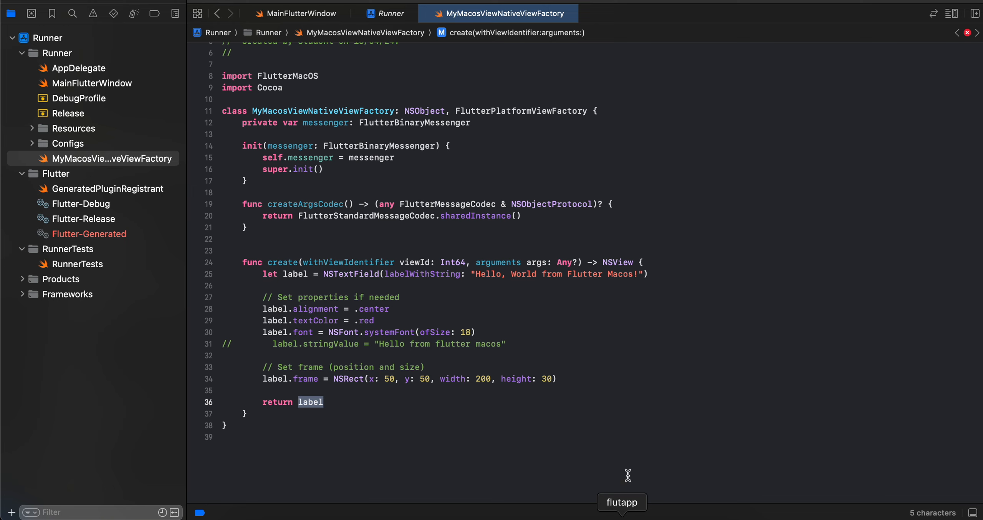
pyautogui.moveTo(701, 266)
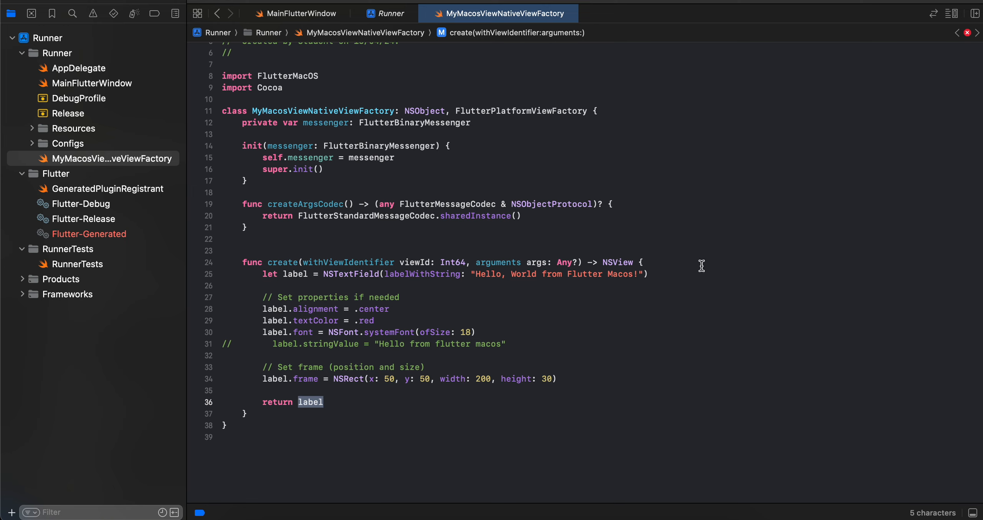